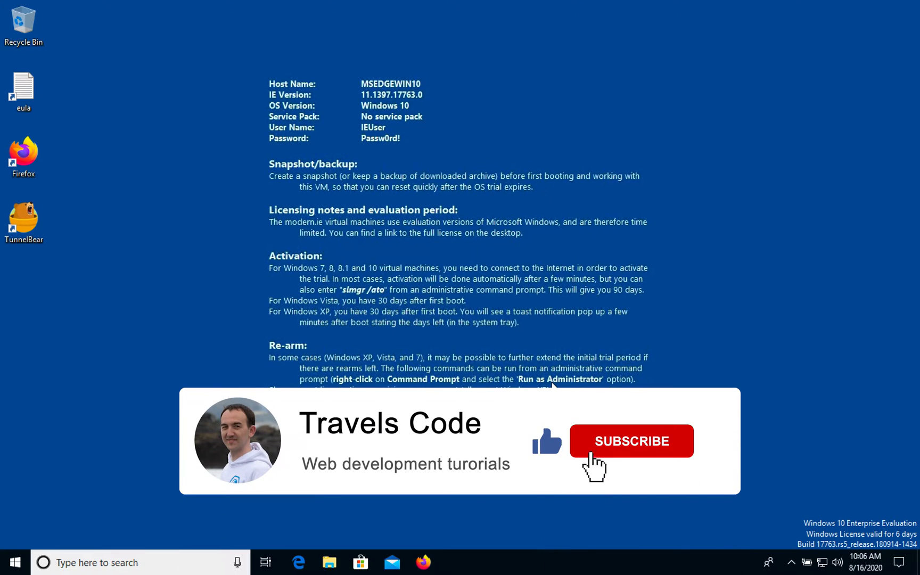
Search Google for 'yarn' and open the 'Home | Yarn - Package Manager' result.
left_click(630, 441)
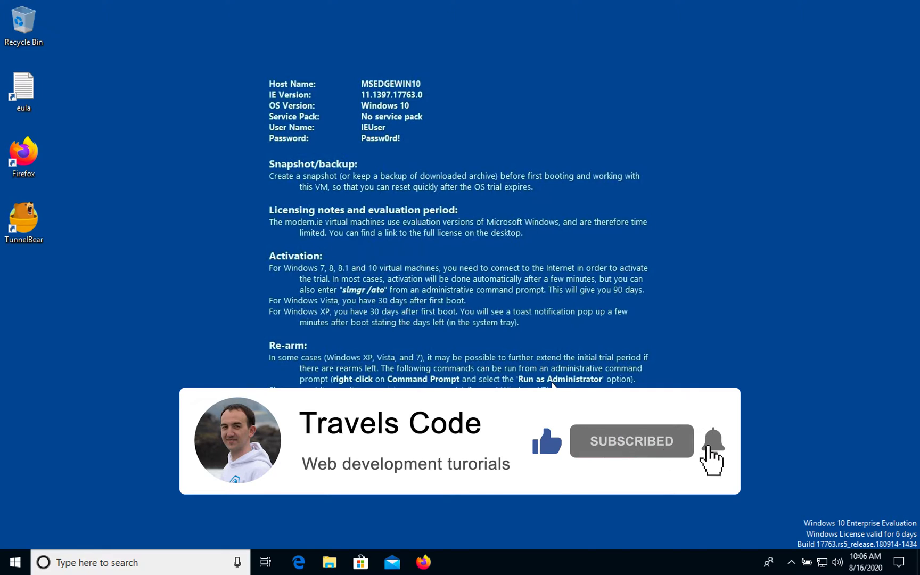
left_click(713, 441)
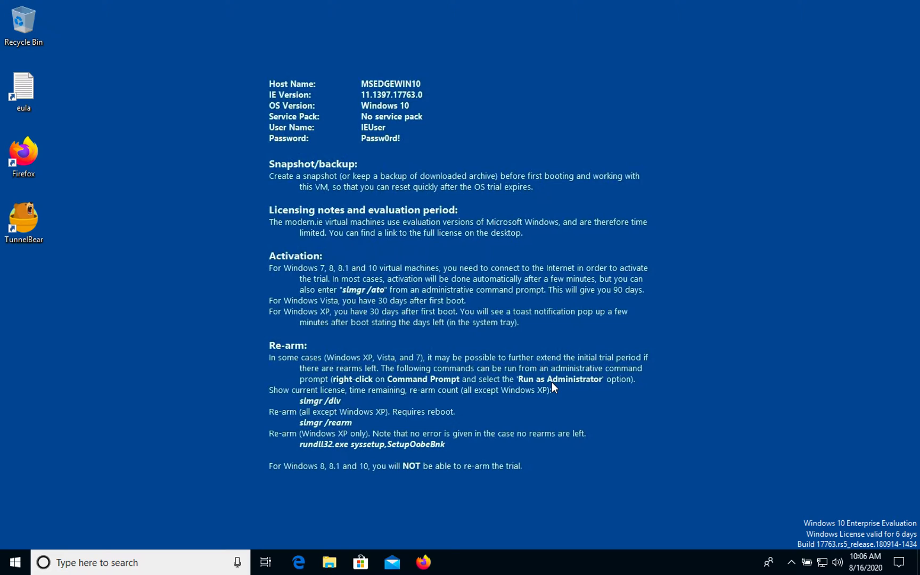
mouse_move(562, 506)
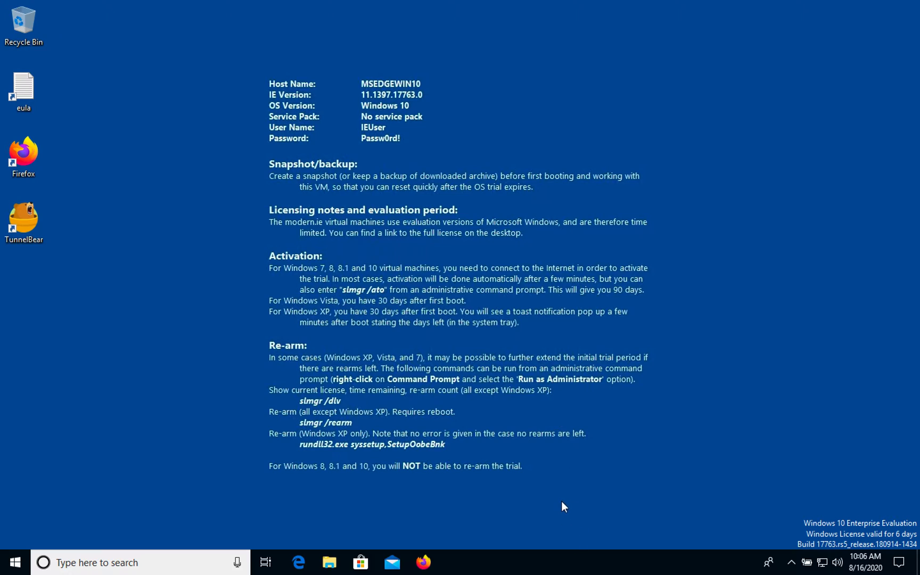
mouse_move(506, 487)
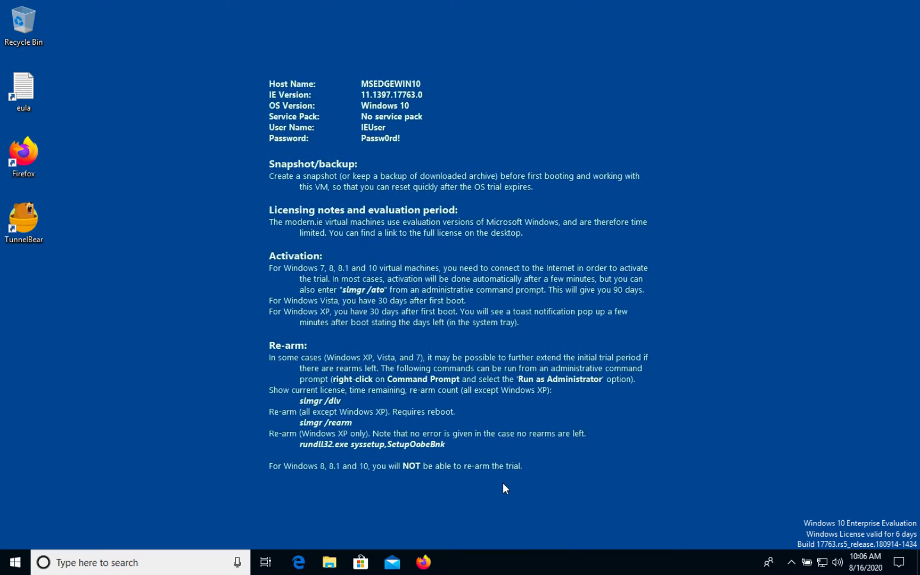
mouse_move(423, 562)
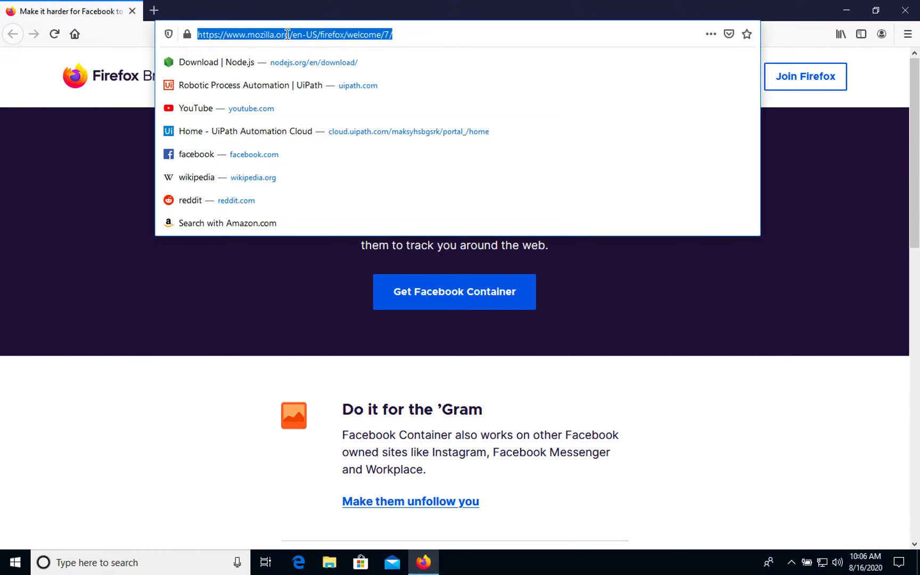
type("yarn")
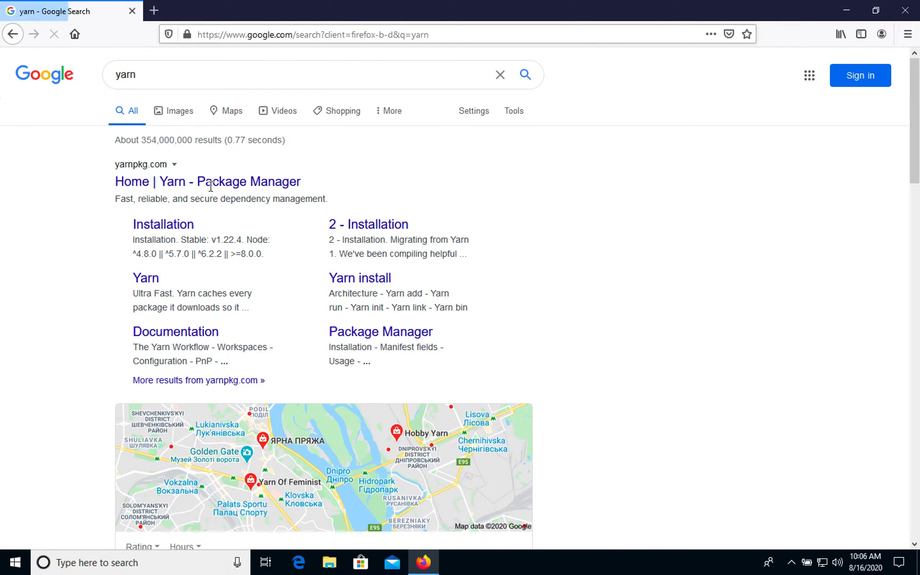
mouse_move(206, 181)
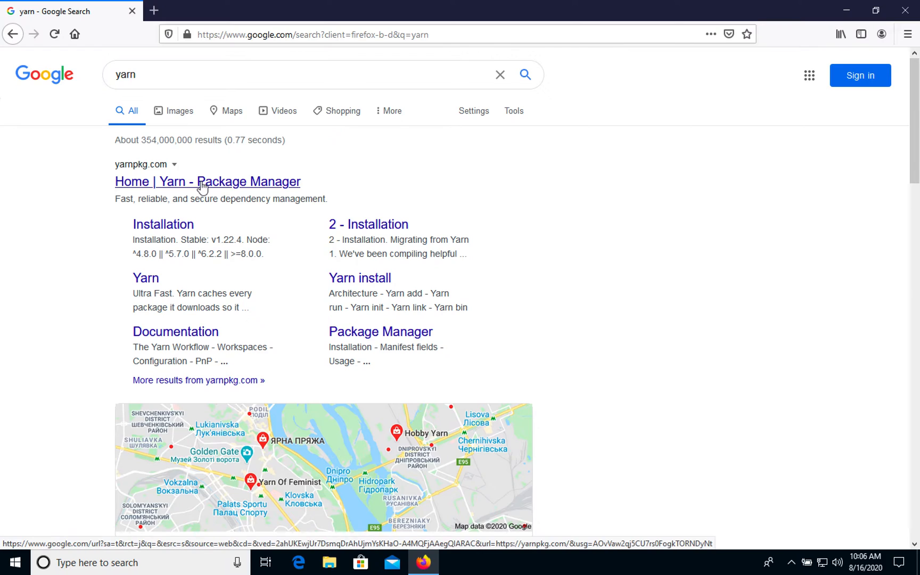
left_click(208, 181)
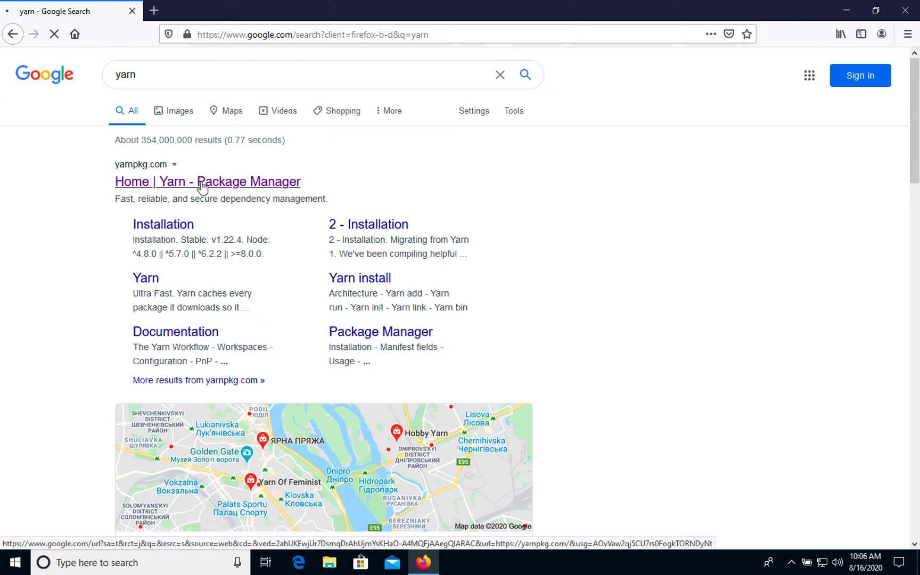
left_click(206, 181)
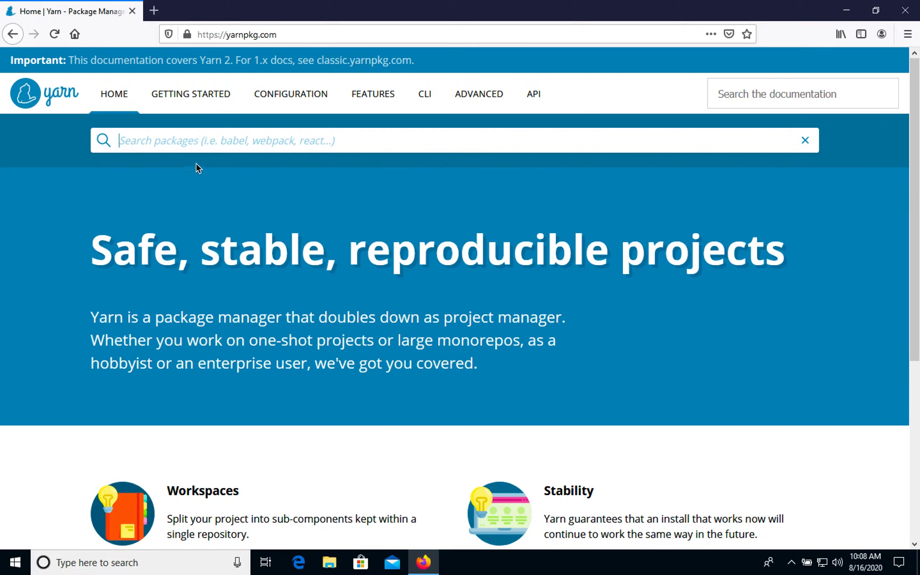
mouse_move(205, 68)
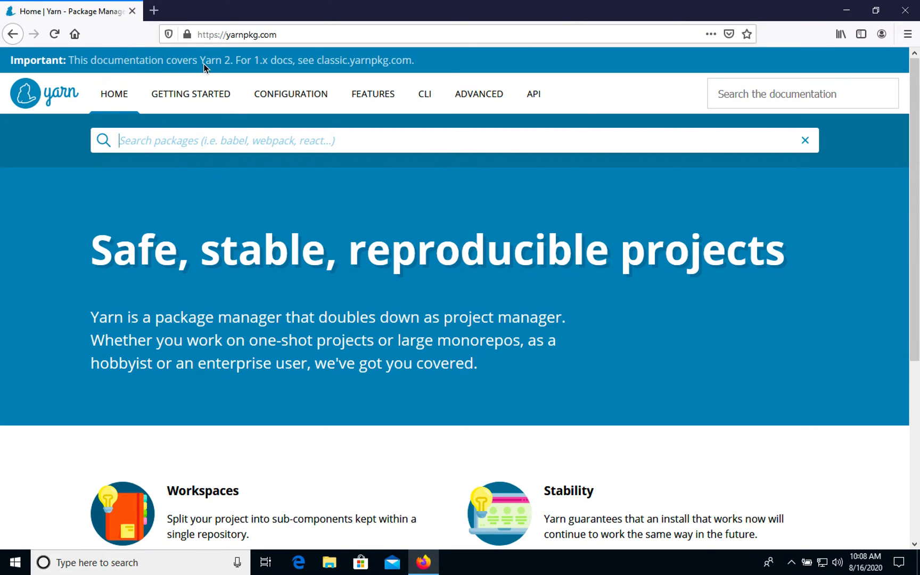
mouse_move(266, 69)
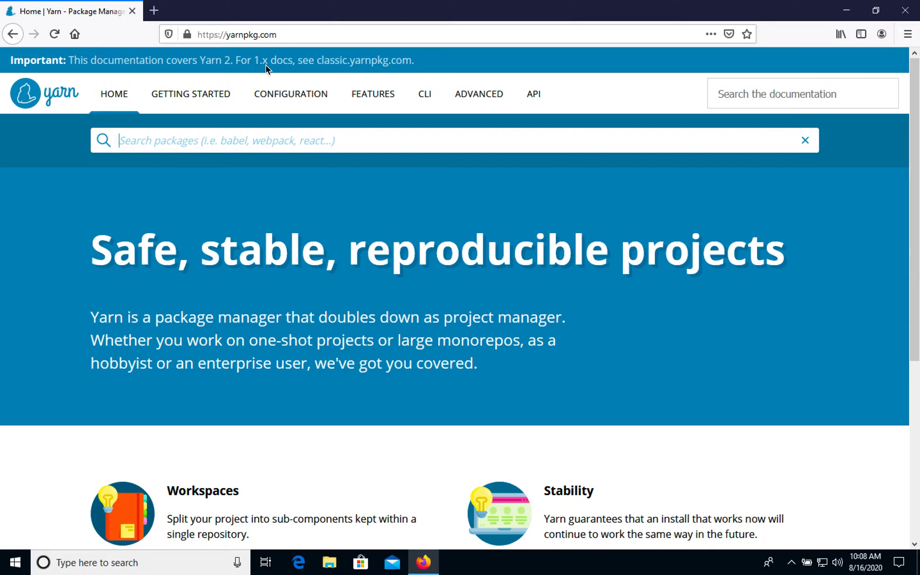
mouse_move(228, 158)
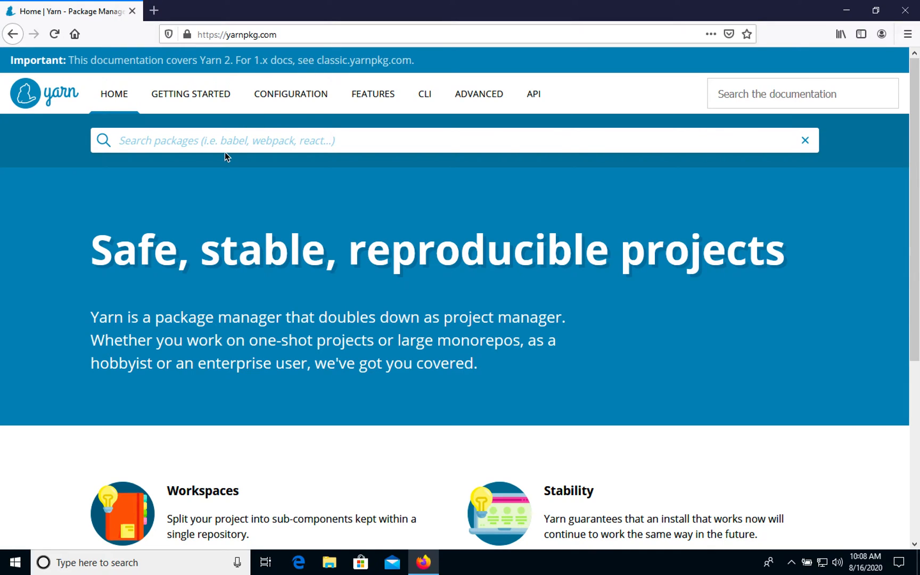
mouse_move(303, 67)
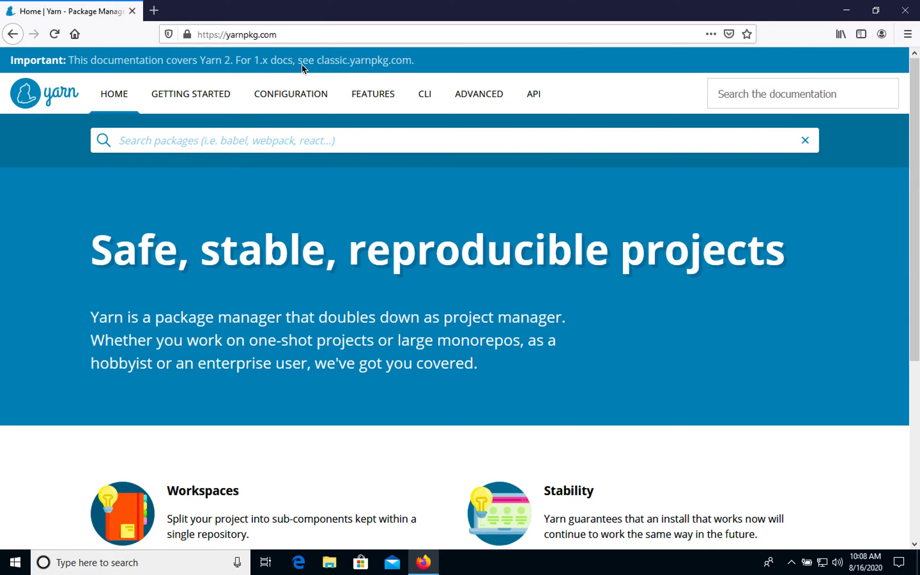
mouse_move(381, 66)
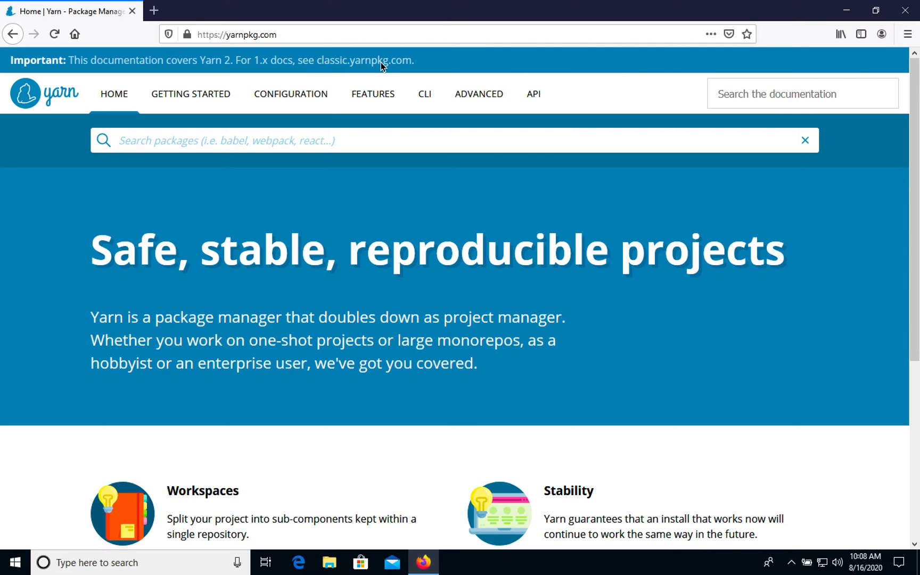
mouse_move(197, 106)
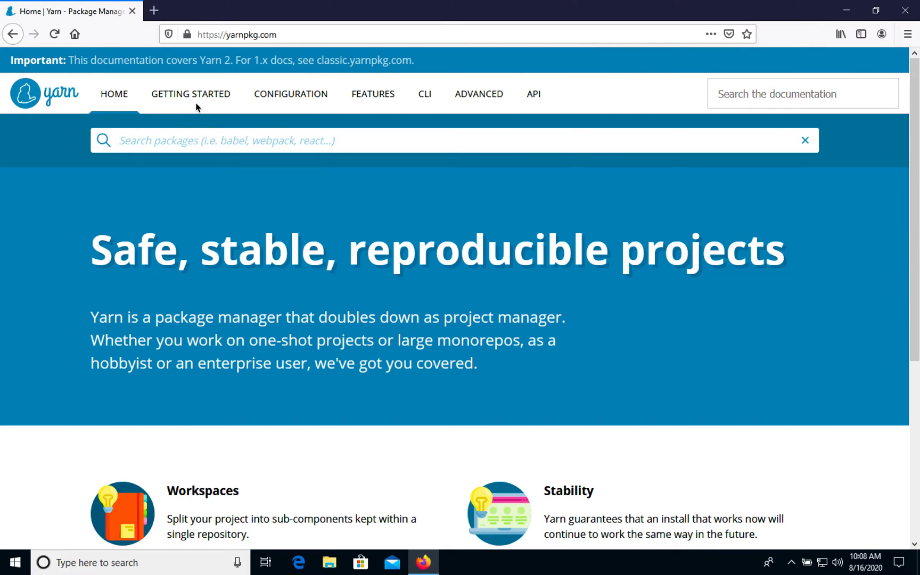
Open the Getting Started docs from the top navigation, landing on 1 - Introduction.
left_click(190, 94)
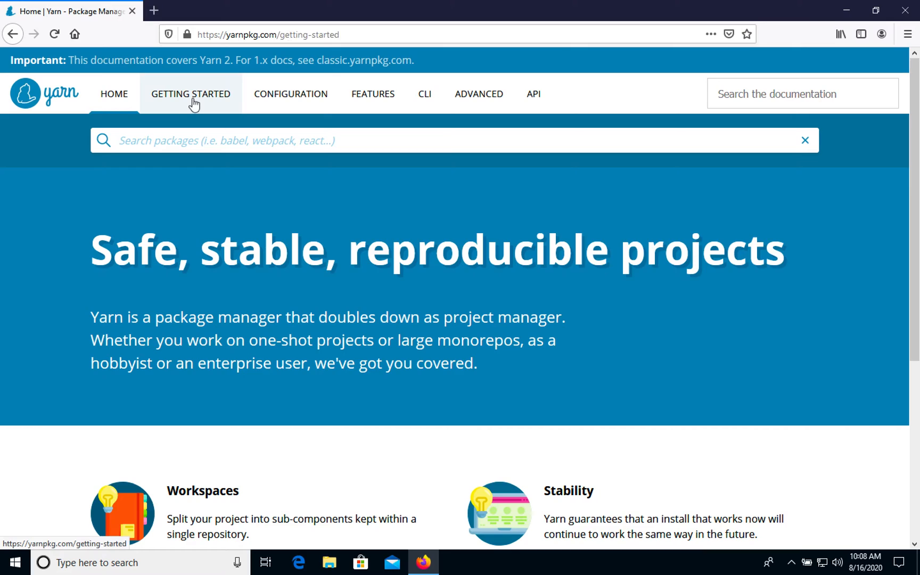
left_click(191, 94)
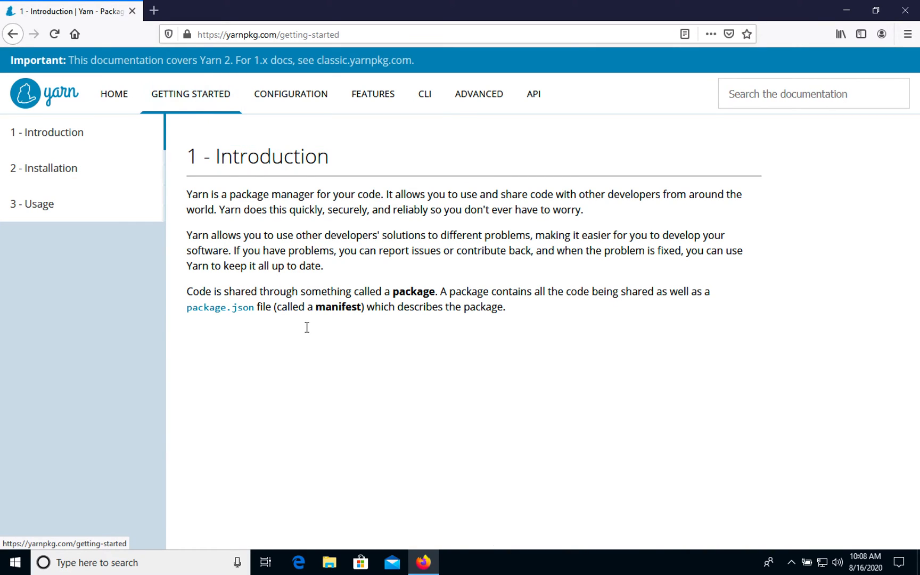
mouse_move(44, 169)
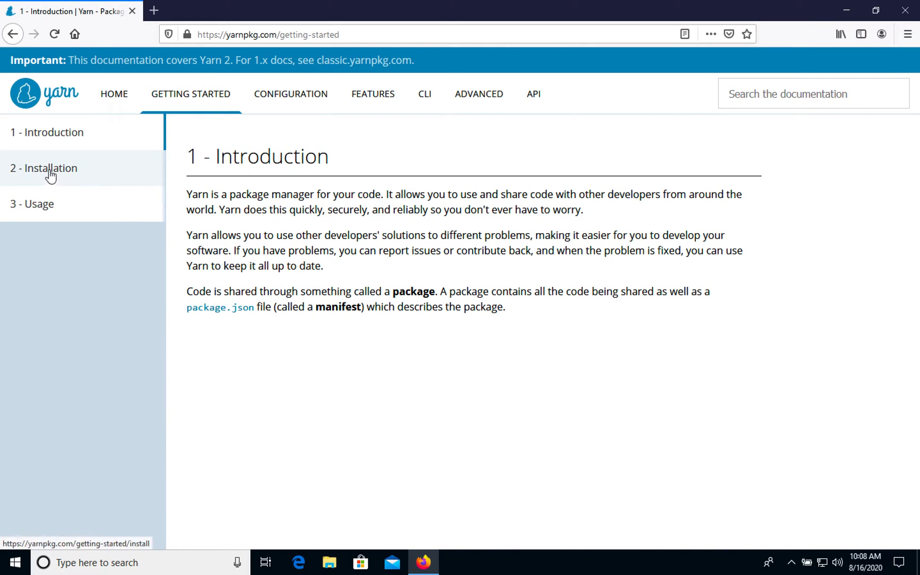
View the Installation page's 'npm install -g yarn' command and launch Command Prompt from taskbar search.
left_click(43, 168)
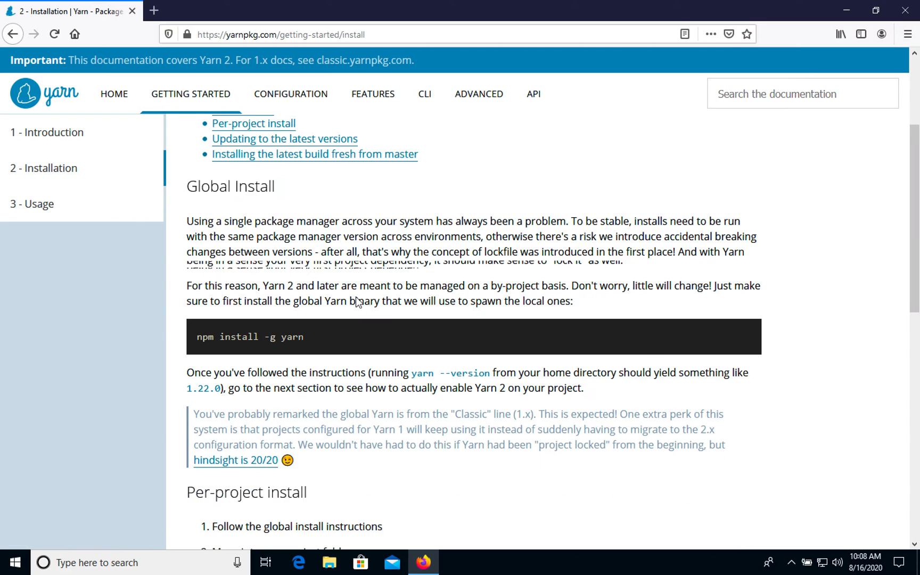
scroll("down", 3)
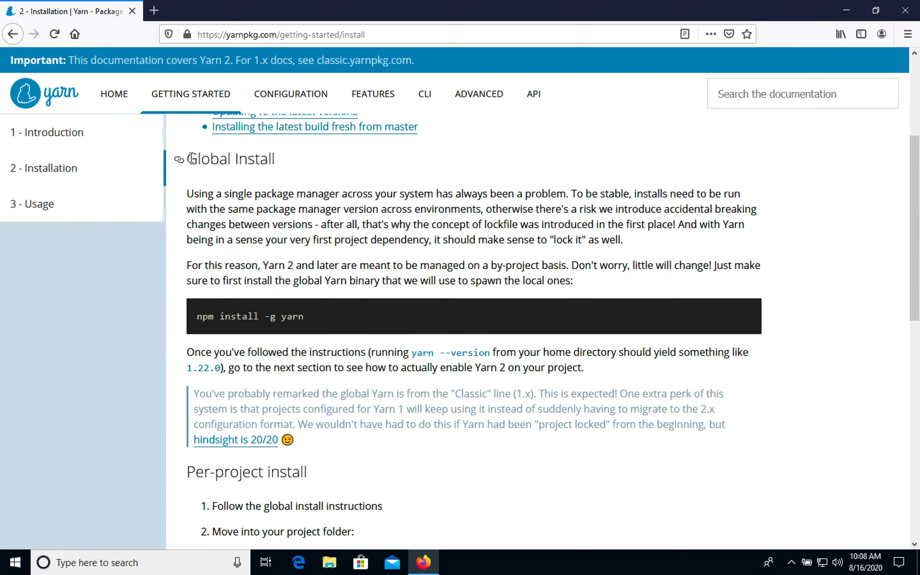
mouse_move(326, 318)
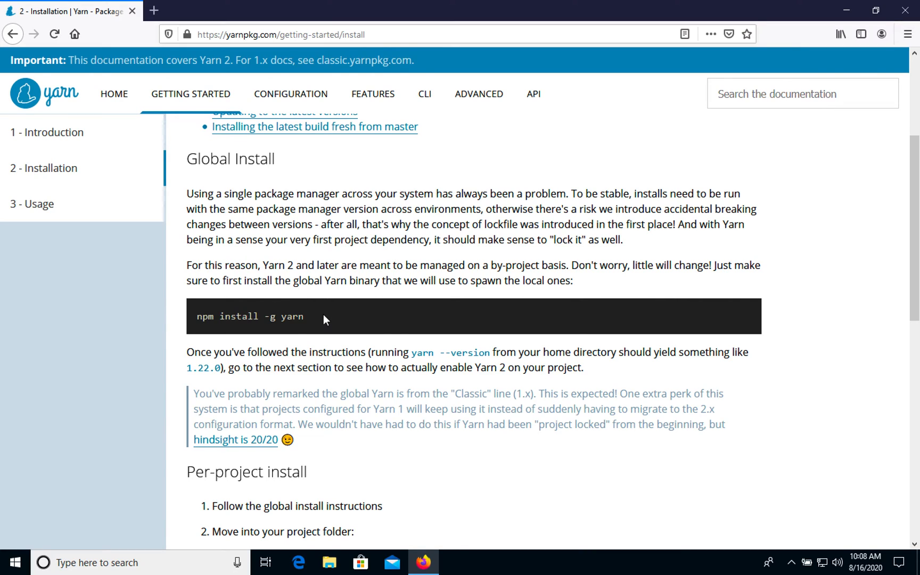
mouse_move(198, 315)
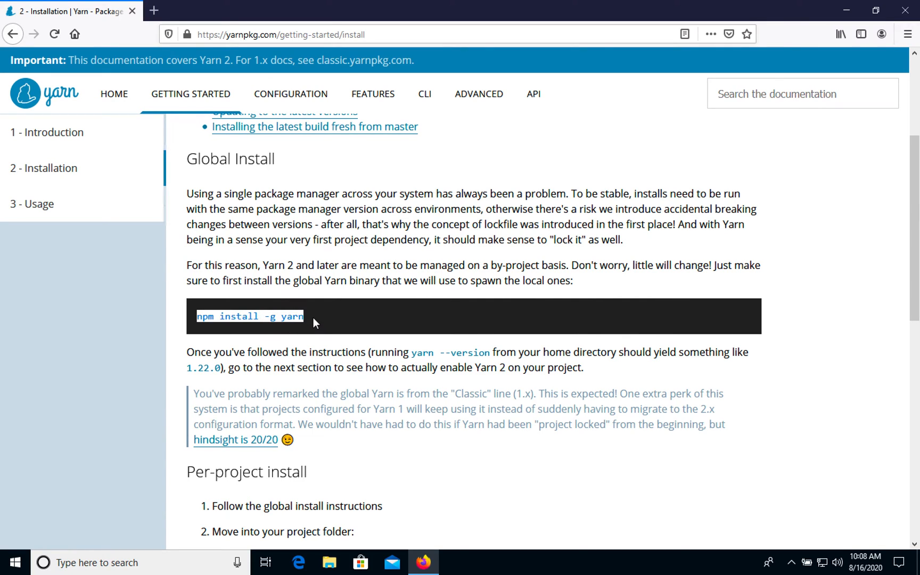
mouse_move(319, 332)
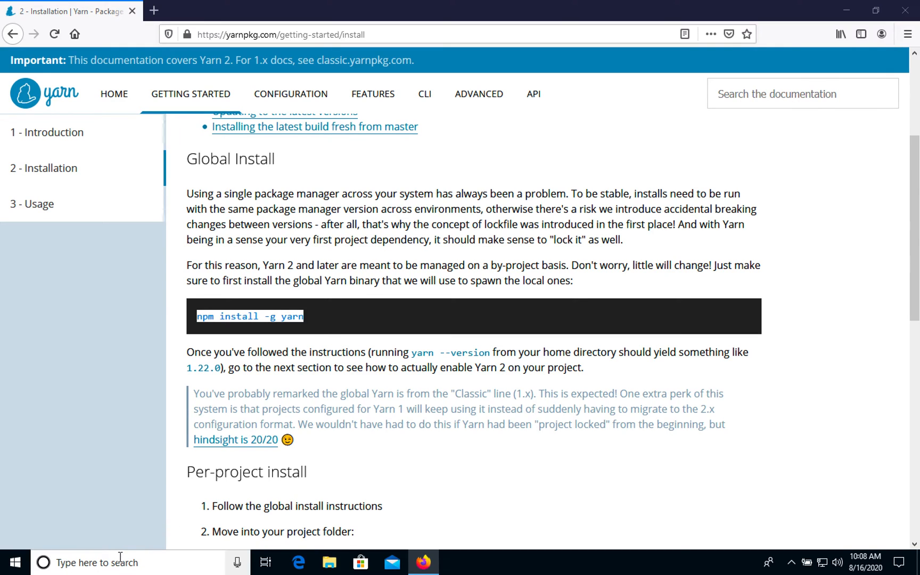
left_click(93, 562)
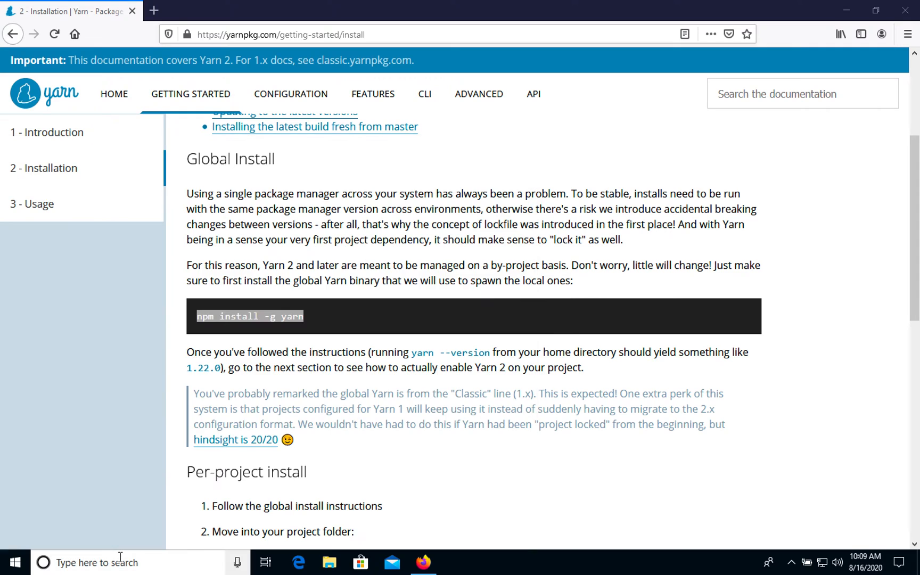
left_click(454, 562)
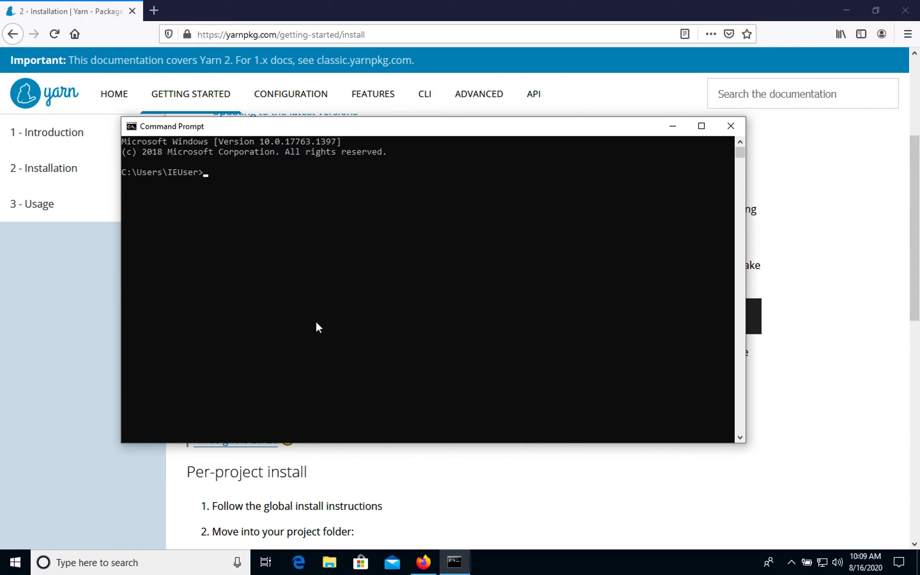
mouse_move(260, 181)
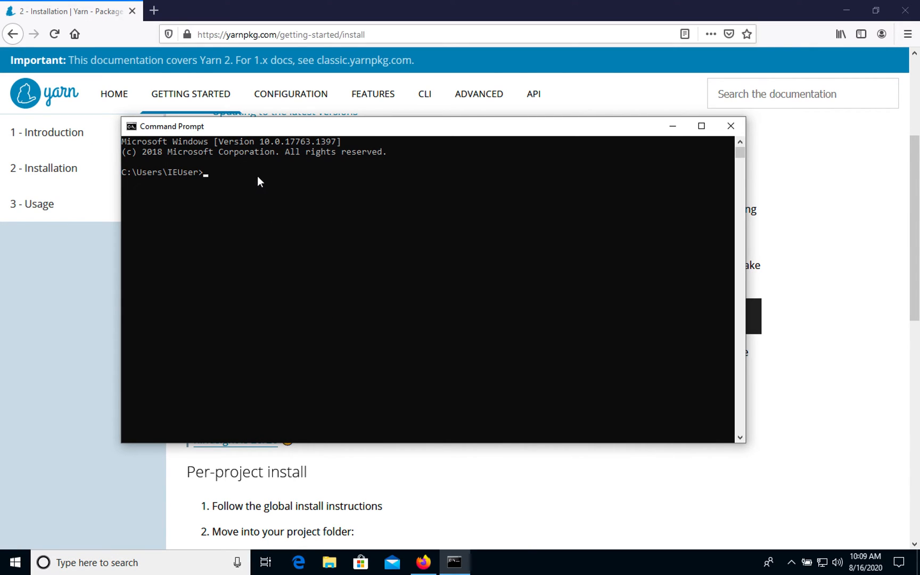
Run 'npm install -g yarn', then 'yarn -v' to confirm version 1.22.4.
type("npm install -g yarn")
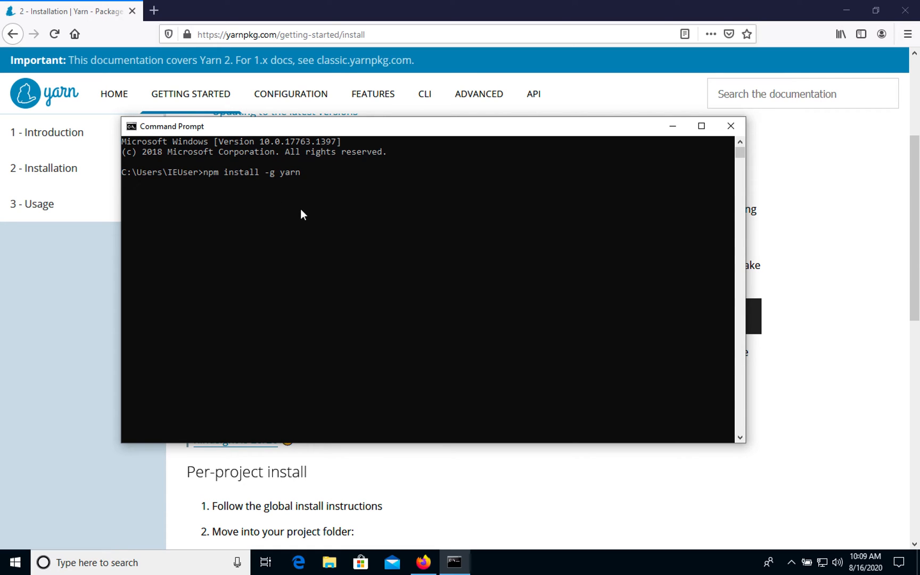
key("Return")
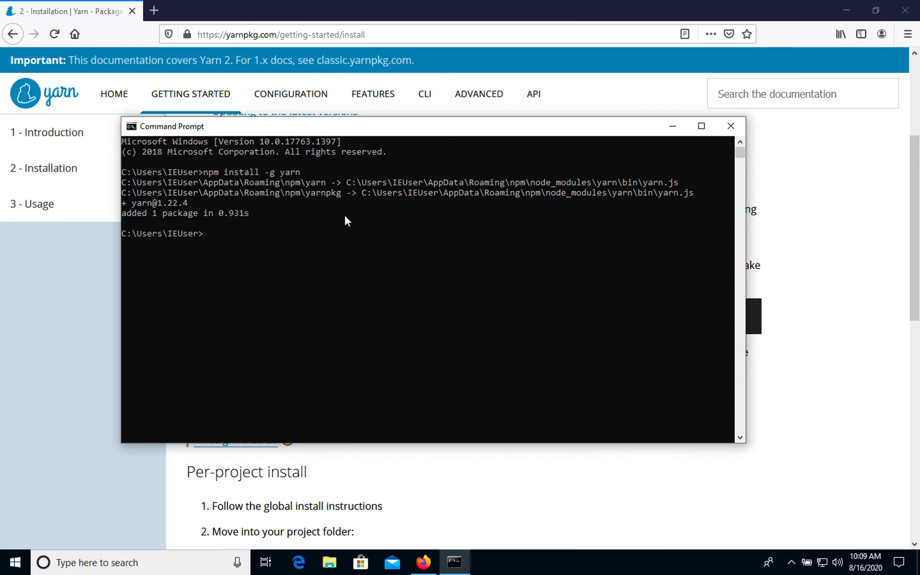
left_click(304, 300)
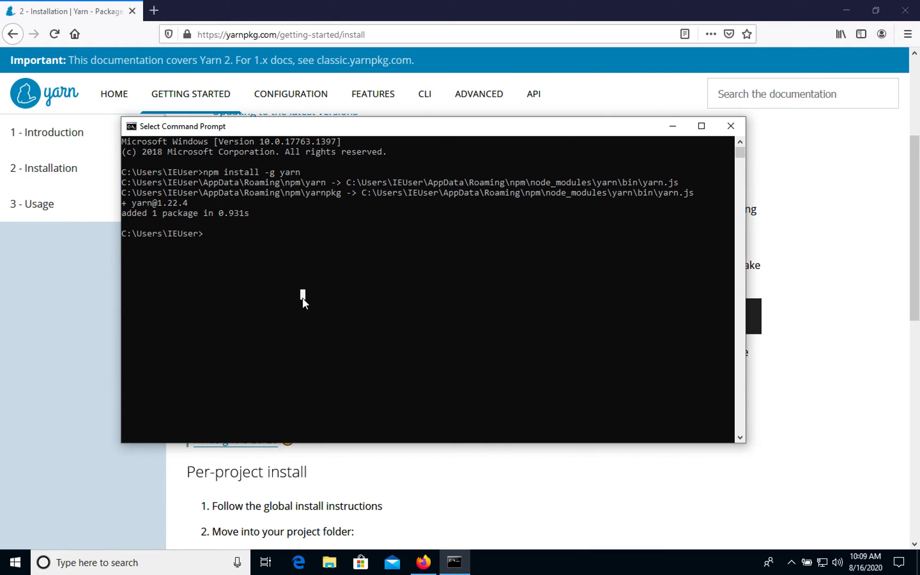
type("yarn -v")
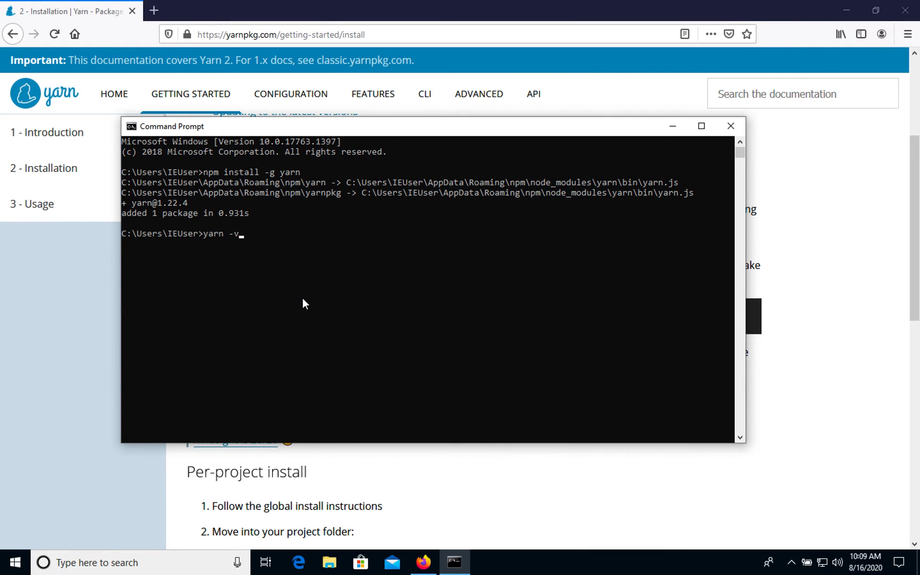
key("Return")
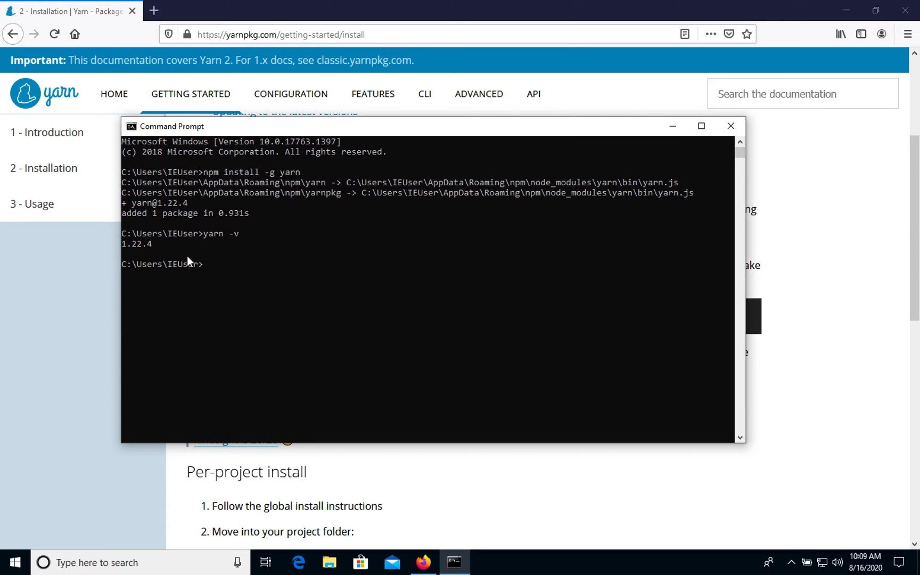
mouse_move(758, 208)
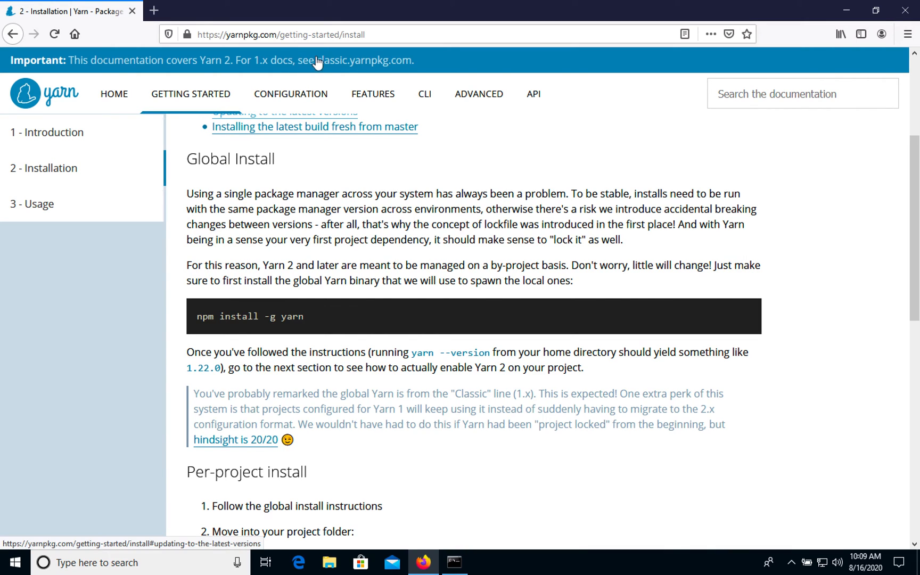
mouse_move(361, 65)
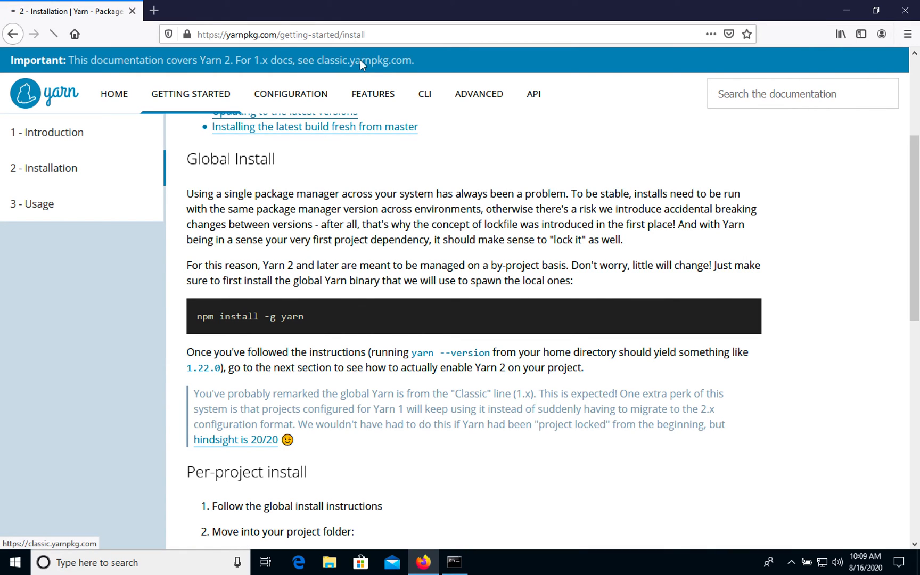
Go to the classic.yarnpkg.com INSTALL YARN page and keep Windows and Stable (1.22.4) selected.
left_click(365, 60)
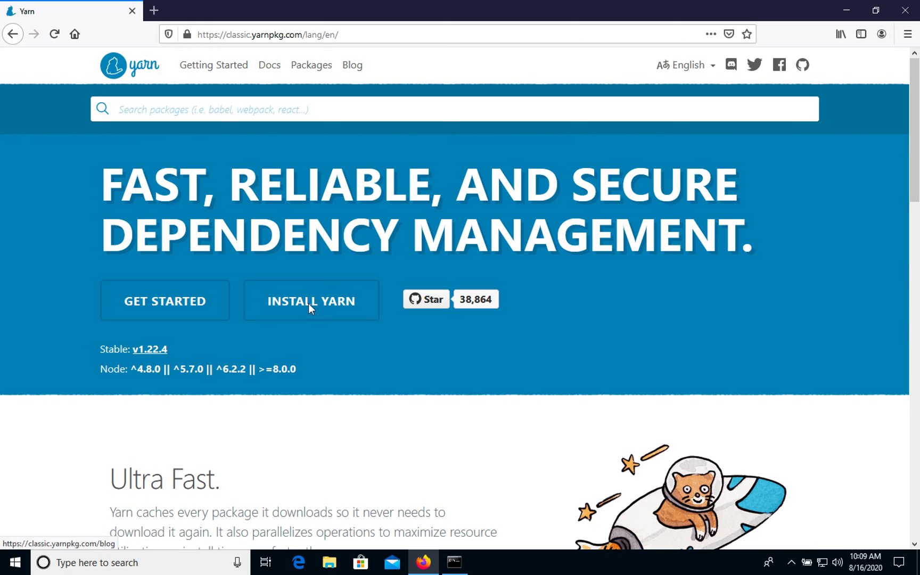
left_click(310, 301)
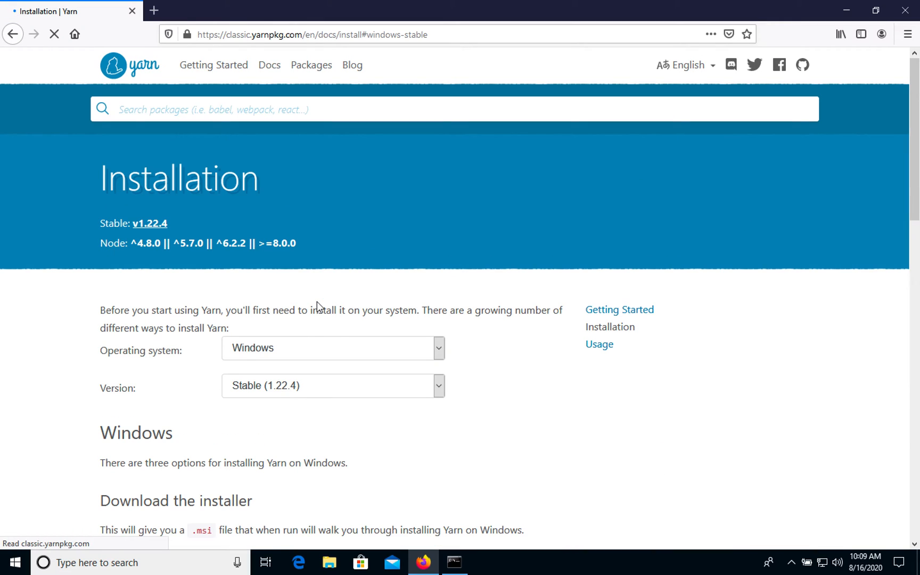
scroll("down", 3)
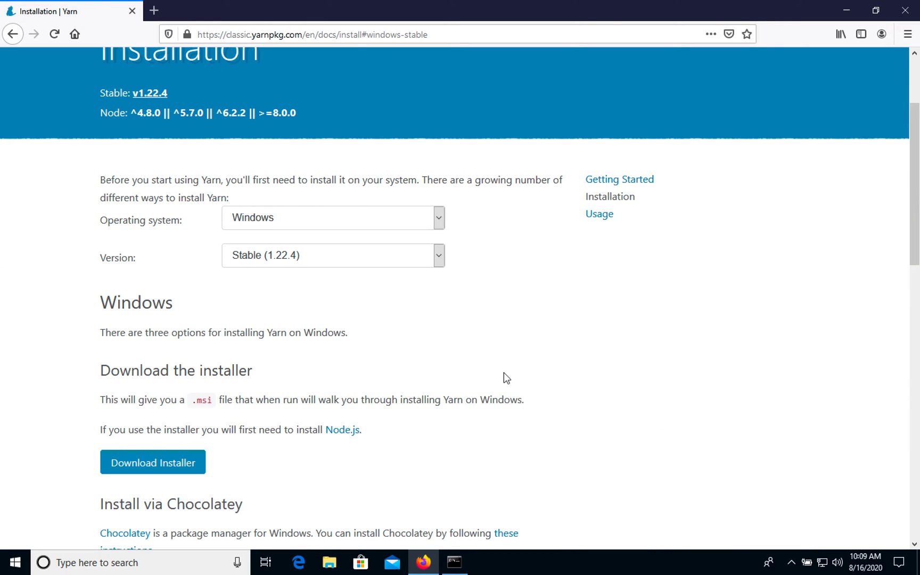
scroll("down", 3)
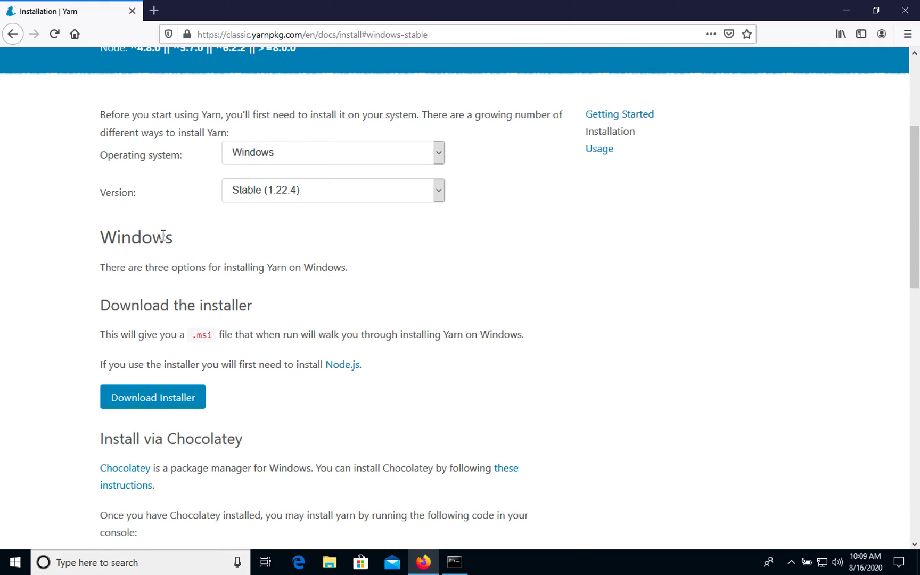
scroll("up", 3)
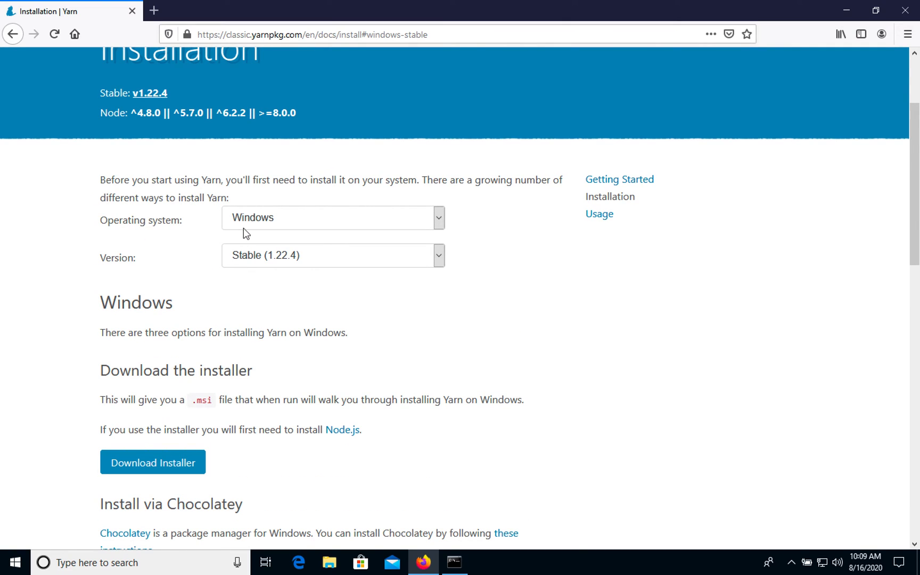
left_click(331, 218)
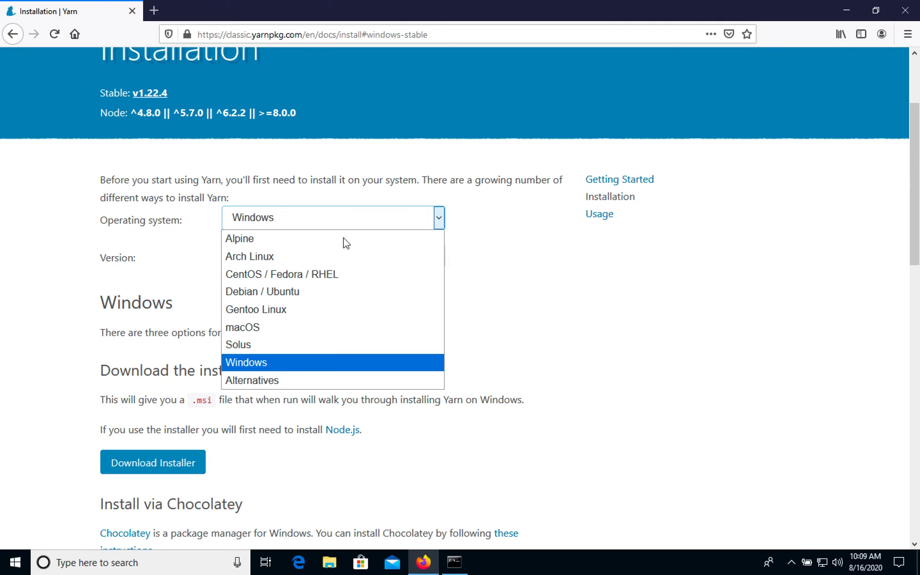
mouse_move(327, 344)
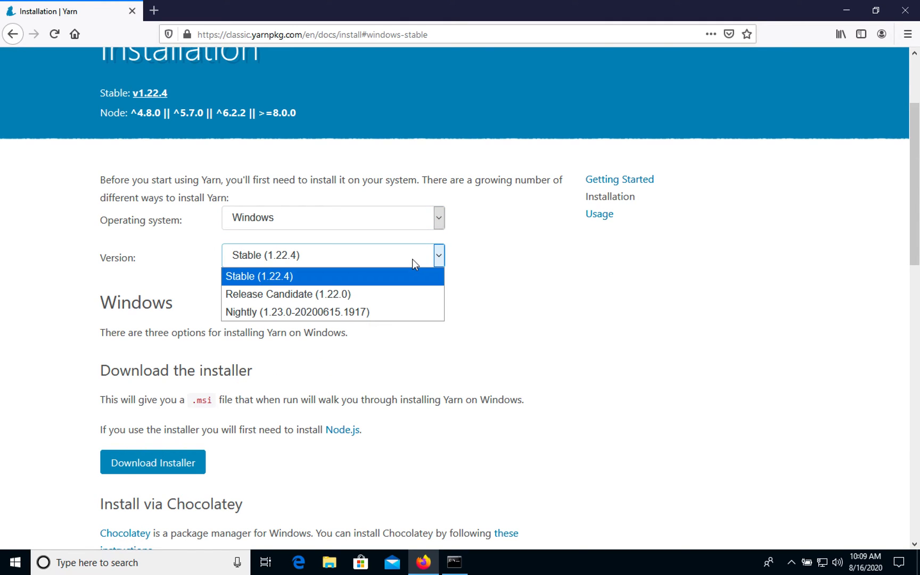
mouse_move(364, 279)
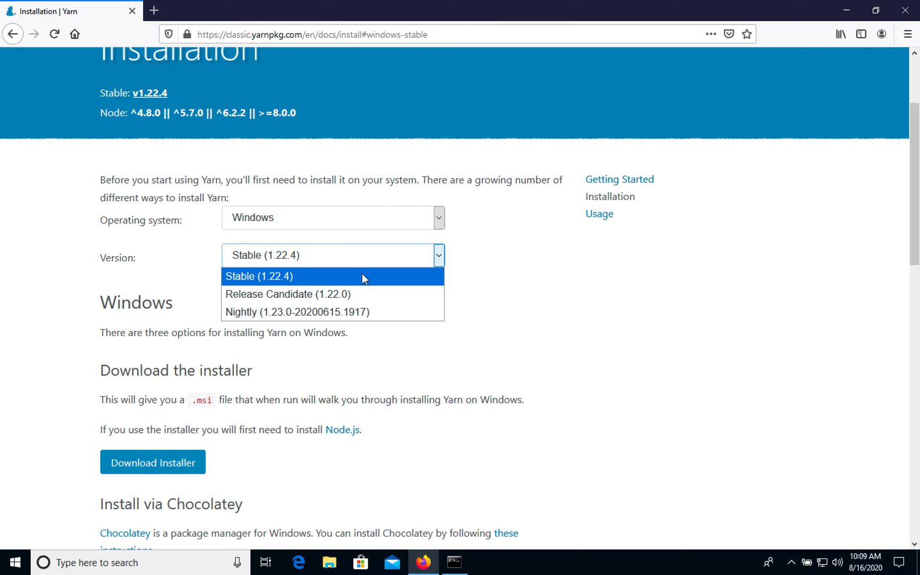
left_click(260, 277)
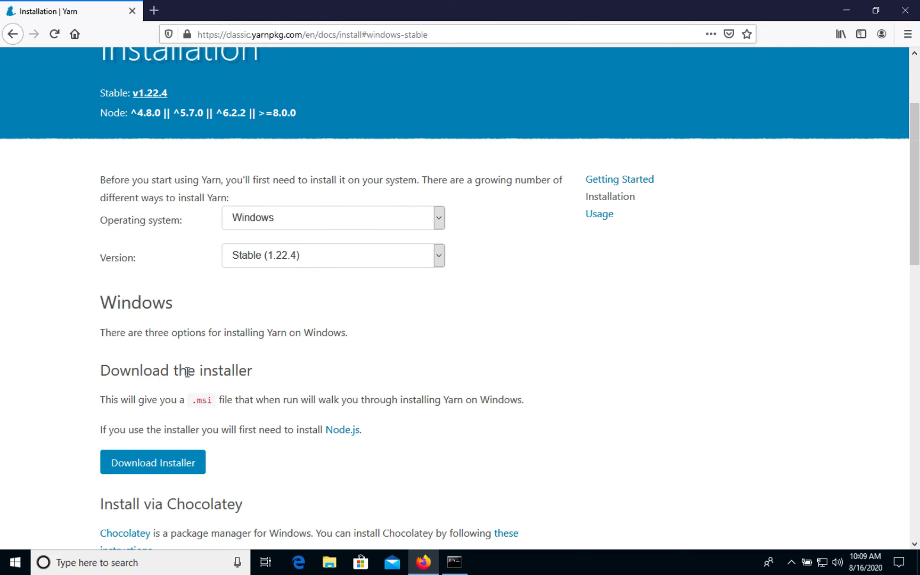
mouse_move(201, 452)
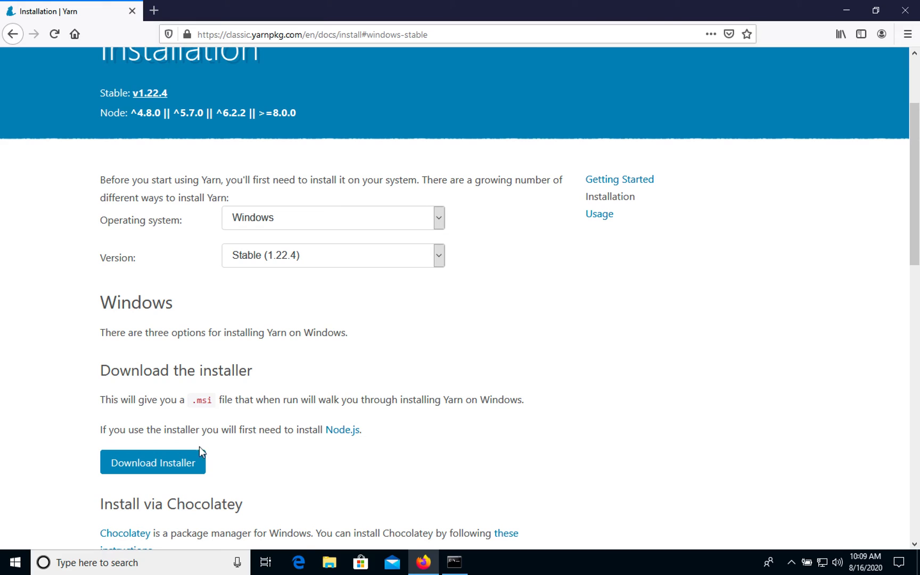
Download yarn-1.22.4.msi via Save File and launch it from the downloads panel.
left_click(152, 462)
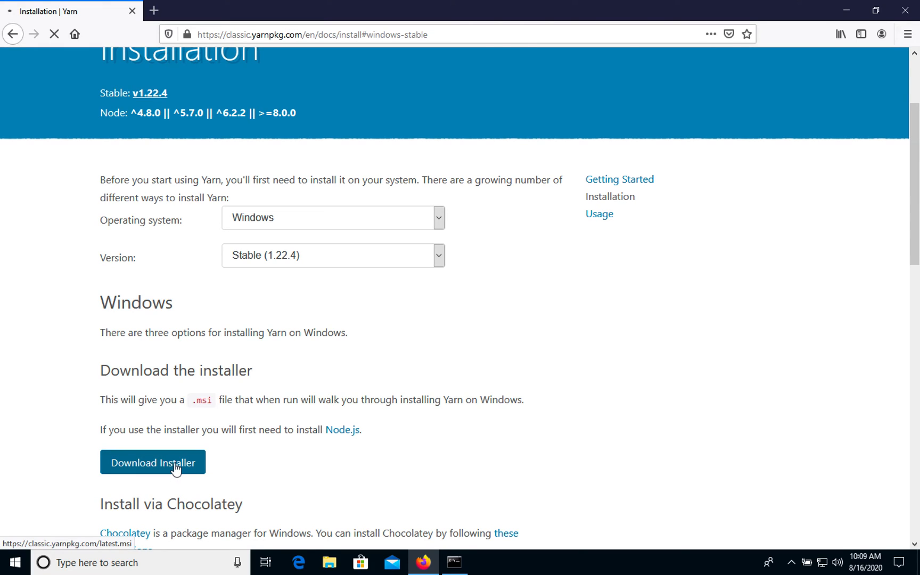
left_click(152, 462)
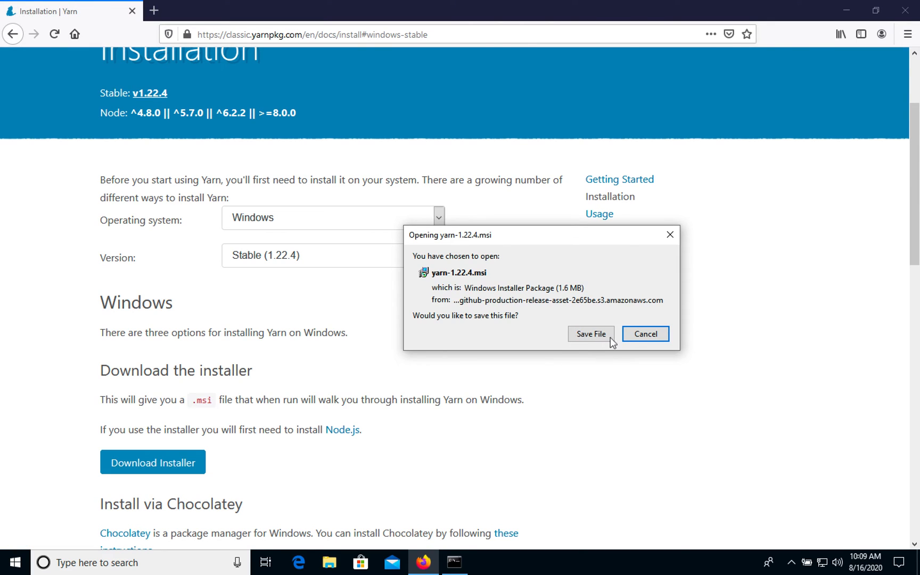
left_click(591, 334)
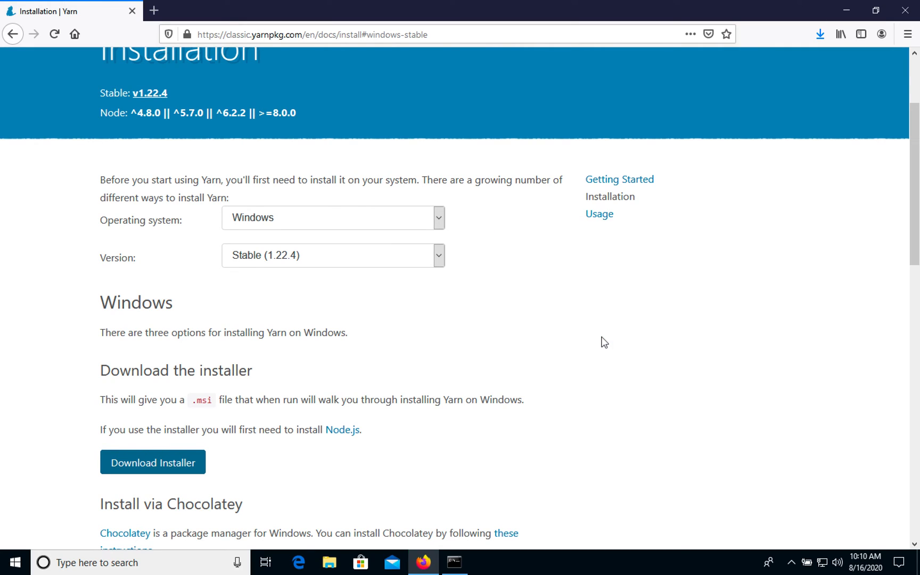
mouse_move(829, 51)
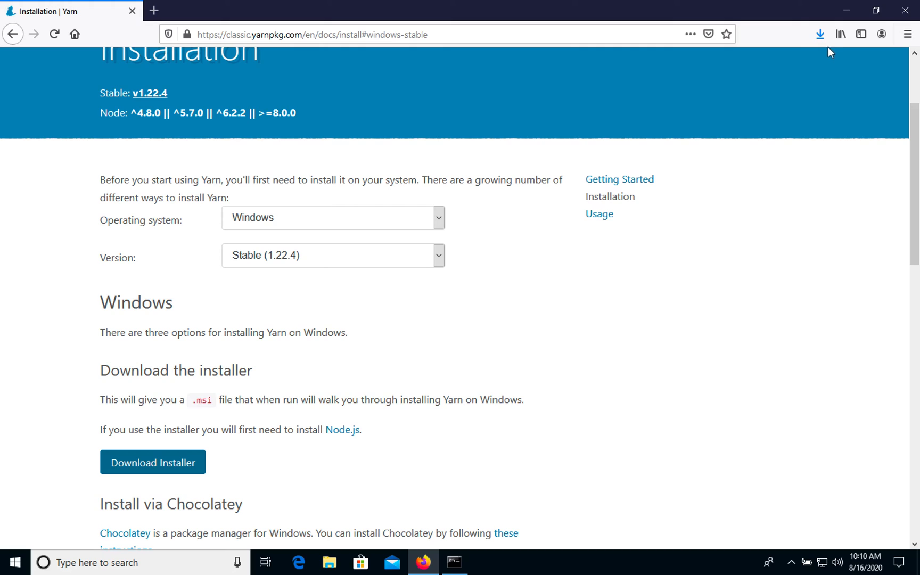
left_click(820, 33)
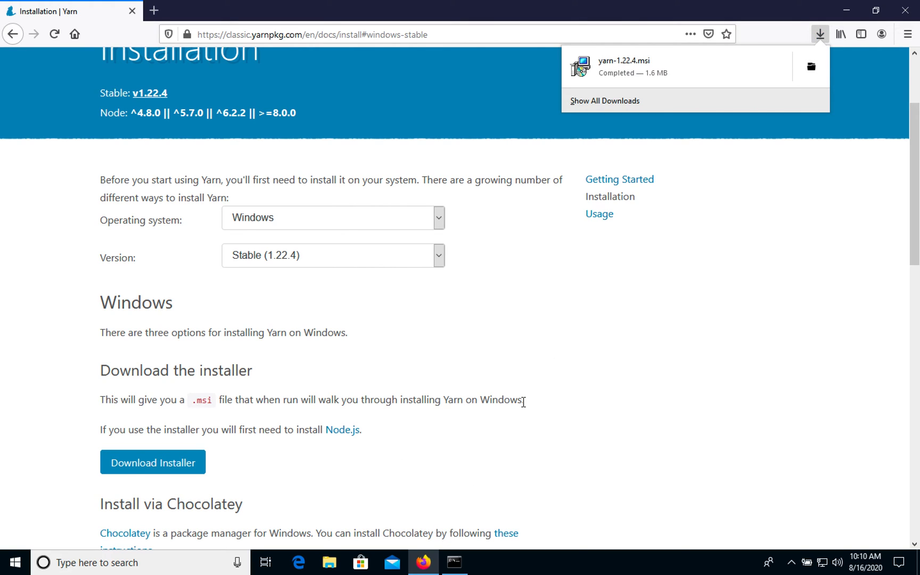
left_click(622, 66)
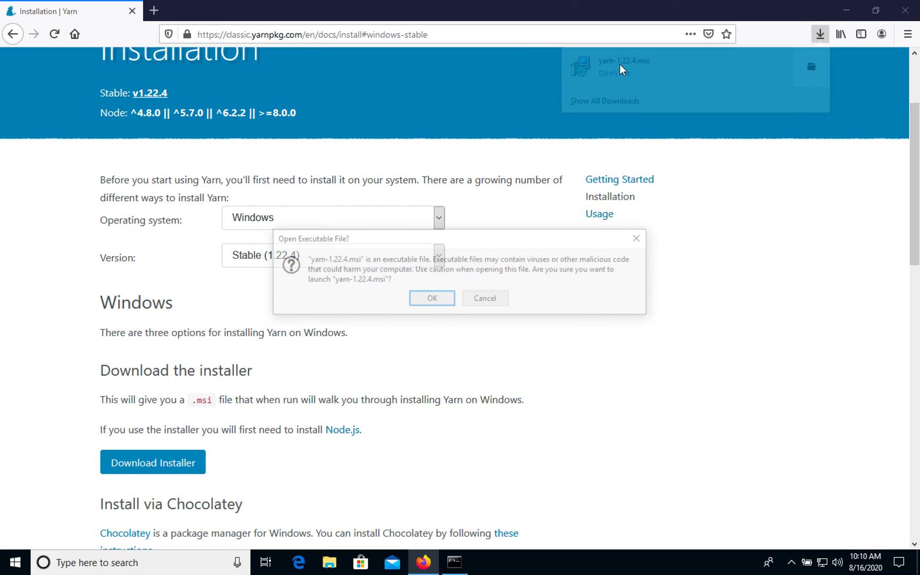
Run the Yarn Setup Wizard: accept the license, keep the default folder, install, and allow UAC.
left_click(485, 297)
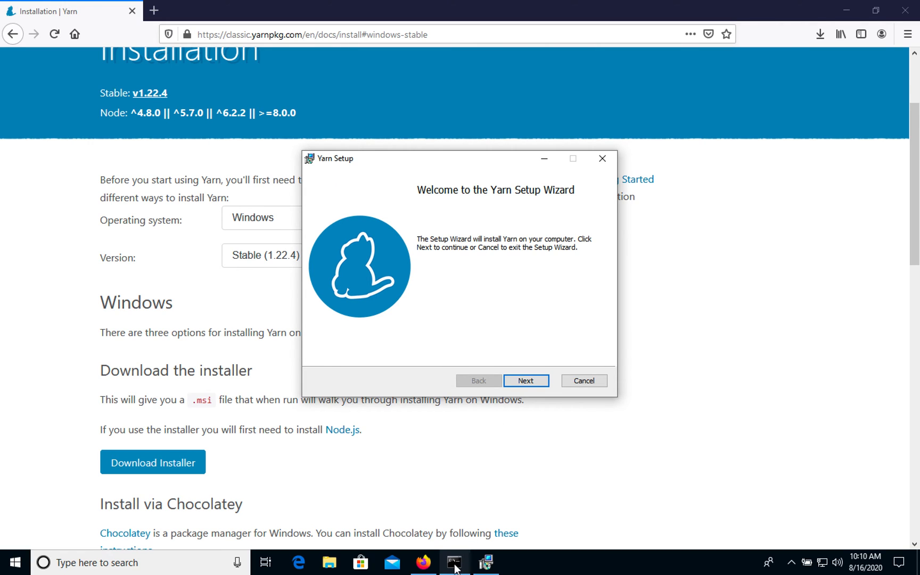
left_click(453, 562)
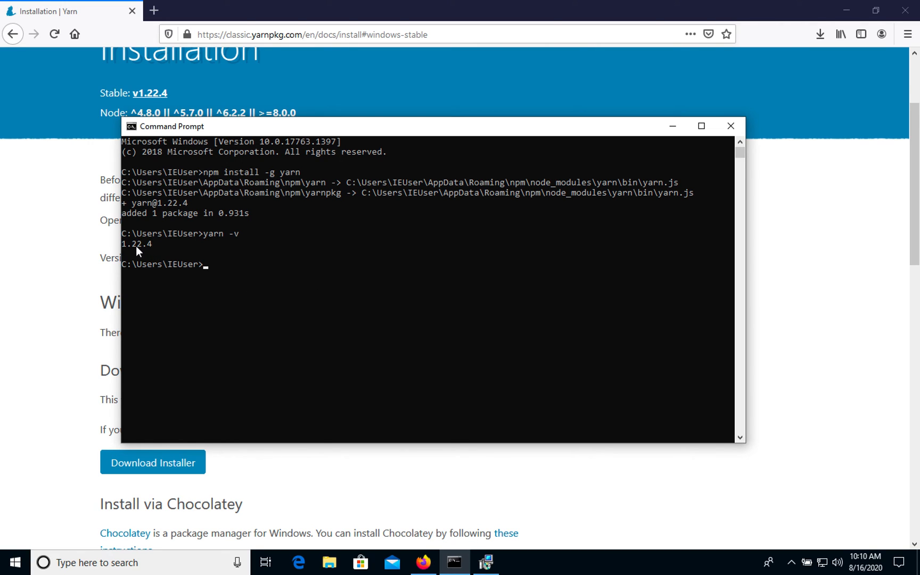
mouse_move(318, 317)
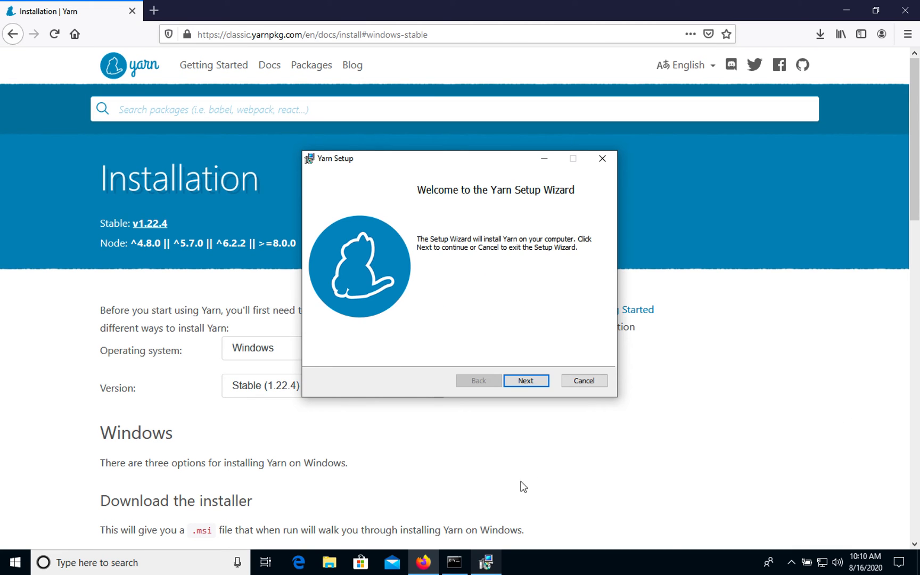
mouse_move(514, 211)
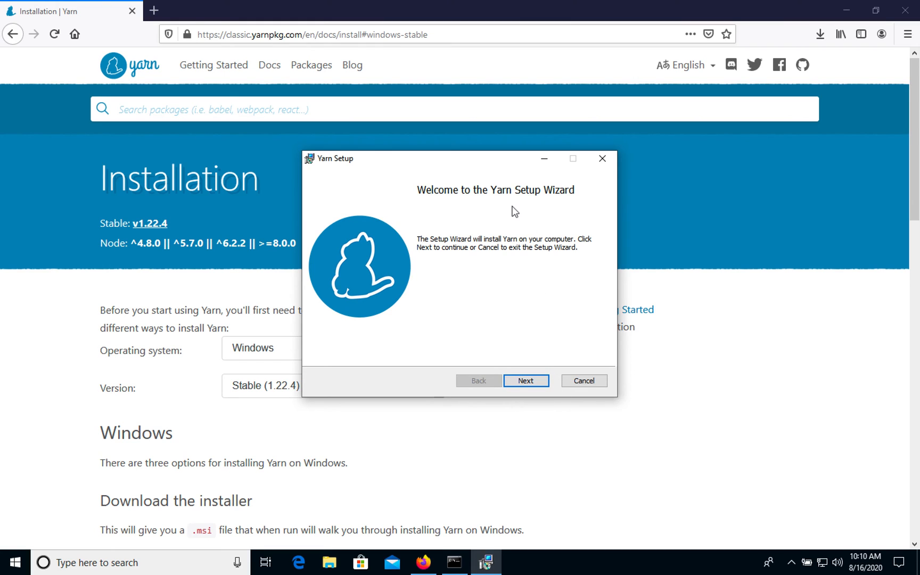
mouse_move(525, 380)
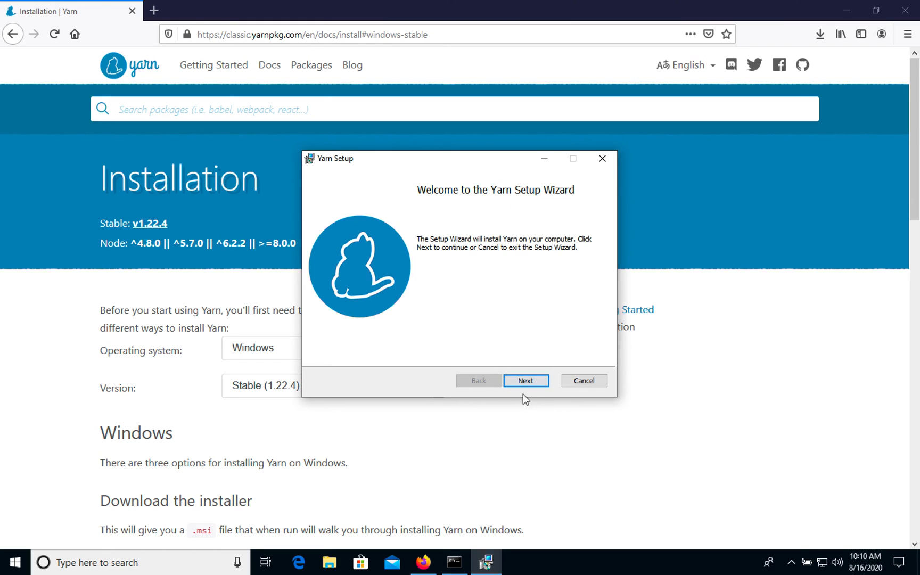
left_click(525, 380)
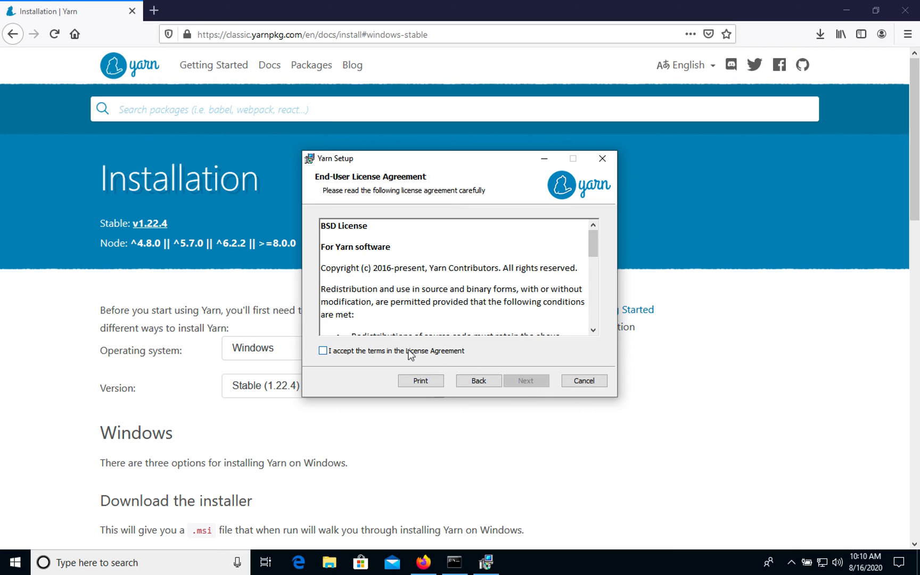
left_click(526, 380)
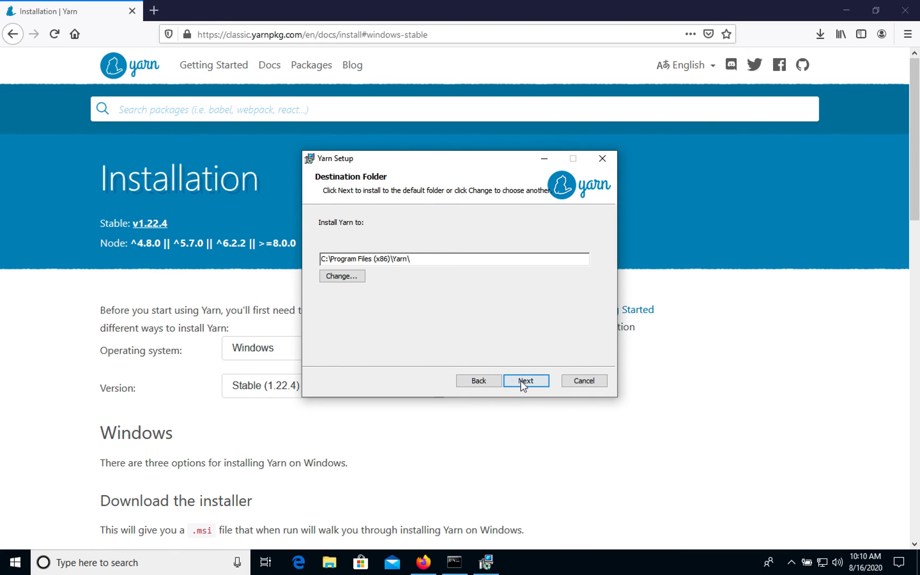
left_click(526, 380)
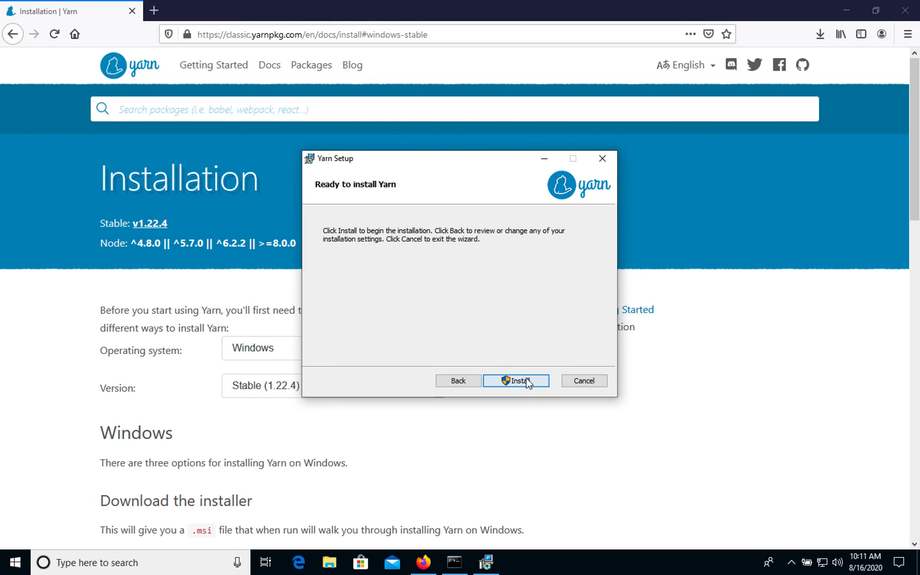
left_click(516, 380)
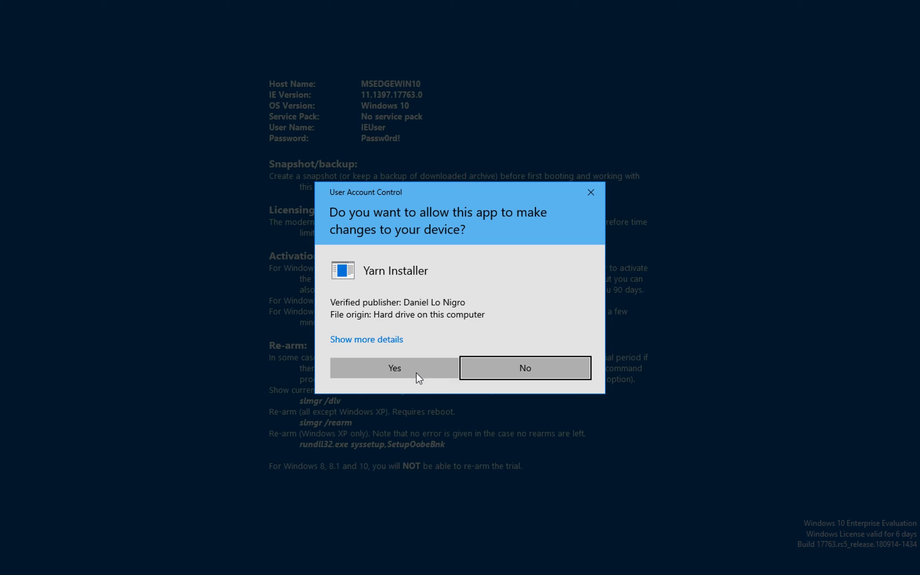
left_click(394, 368)
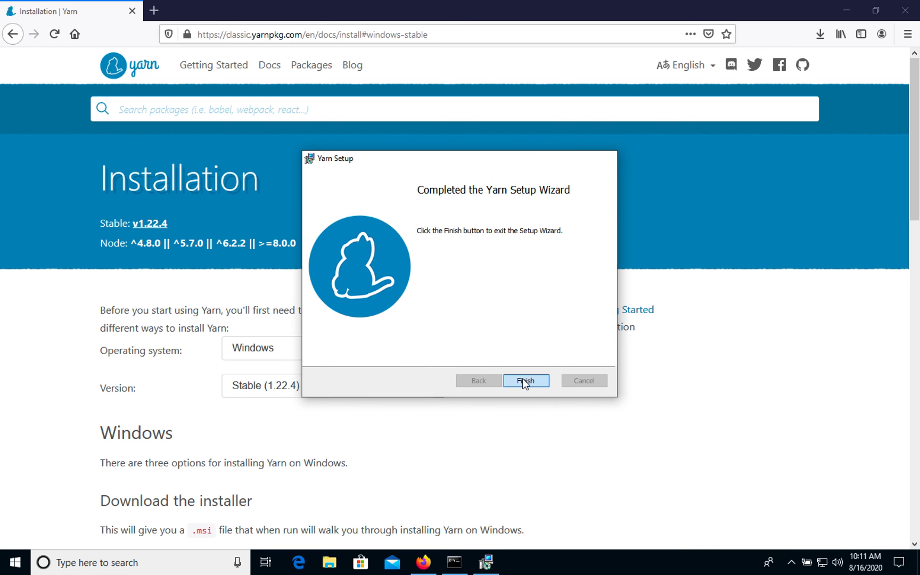
Finish the wizard and rerun 'yarn -v' in Command Prompt, again reporting 1.22.4.
left_click(526, 380)
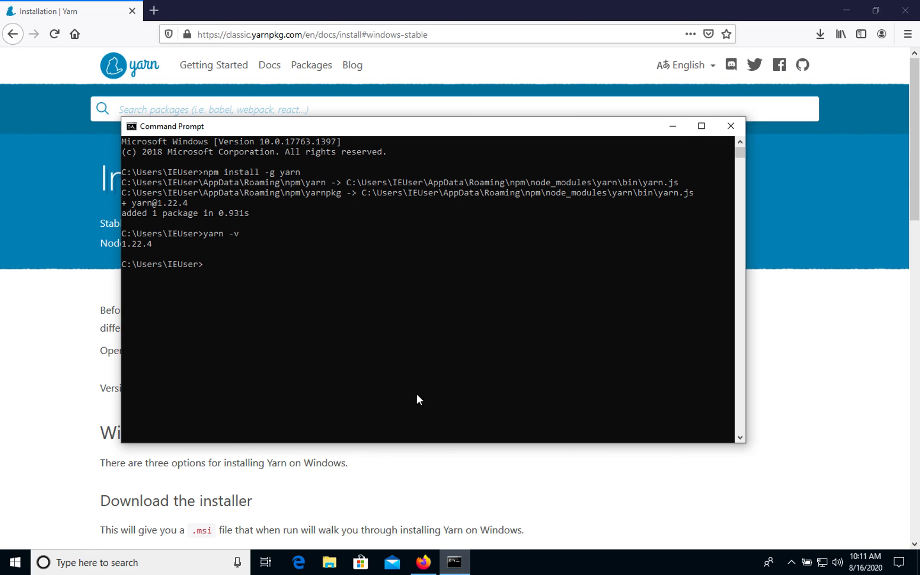
type("yarn -v")
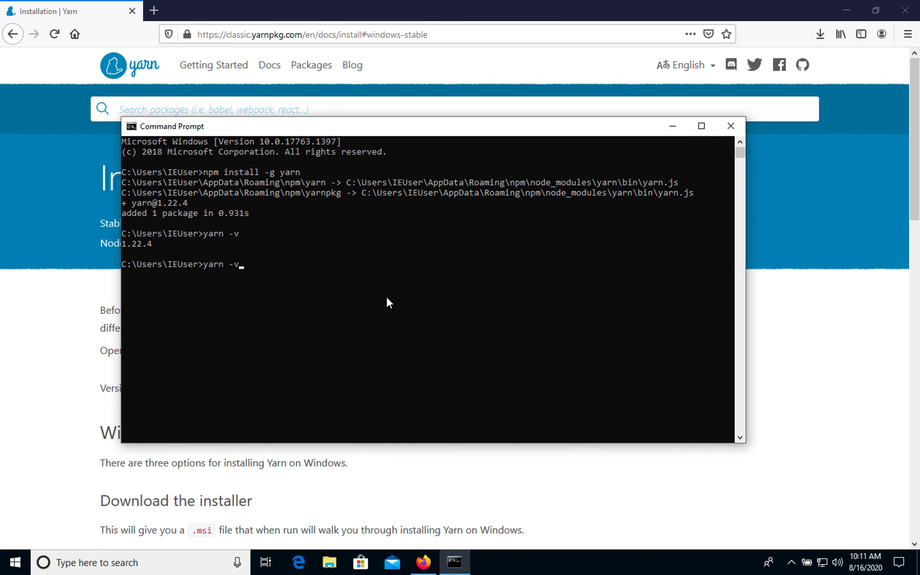
key("Return")
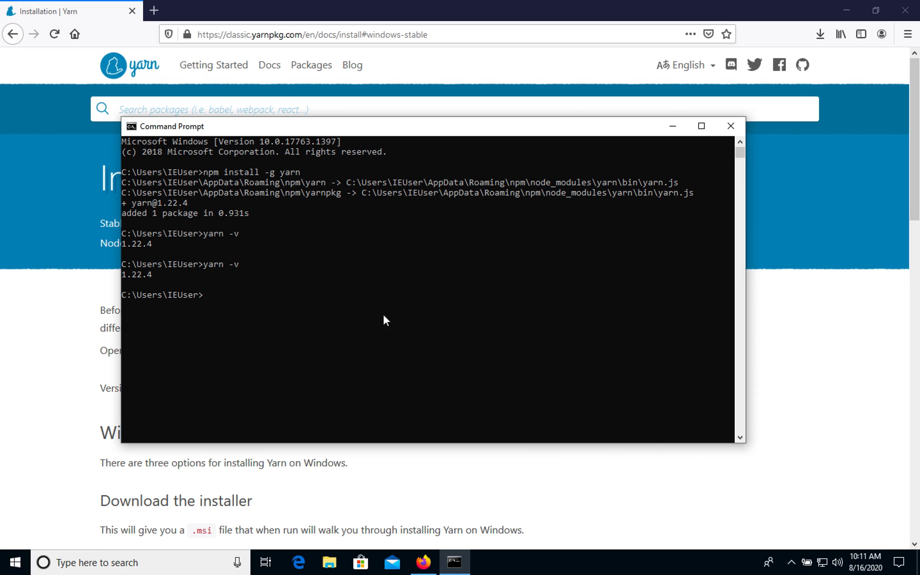
mouse_move(842, 328)
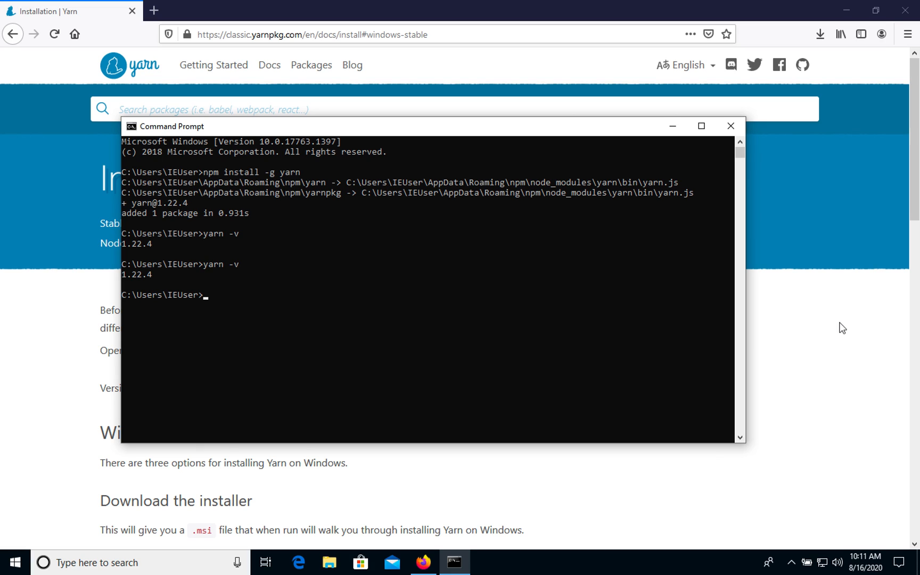
mouse_move(813, 331)
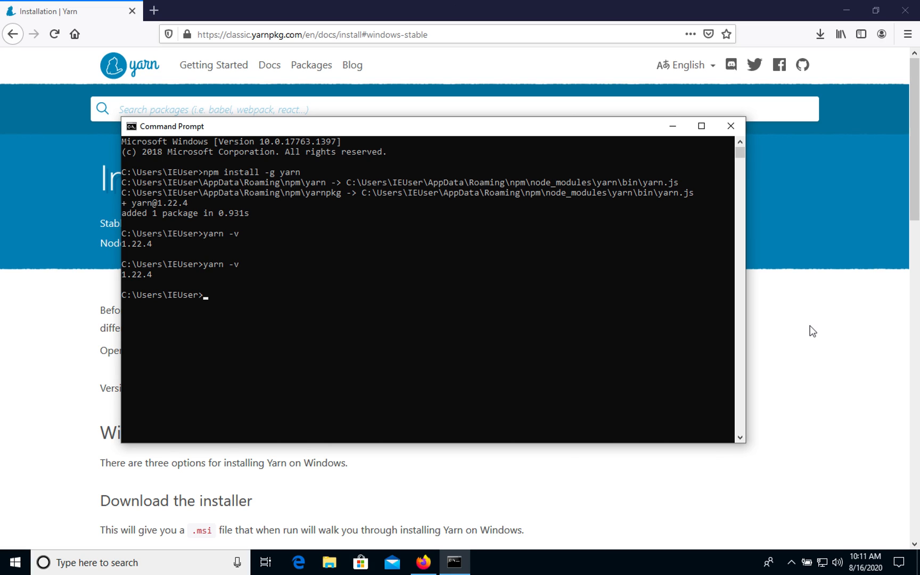